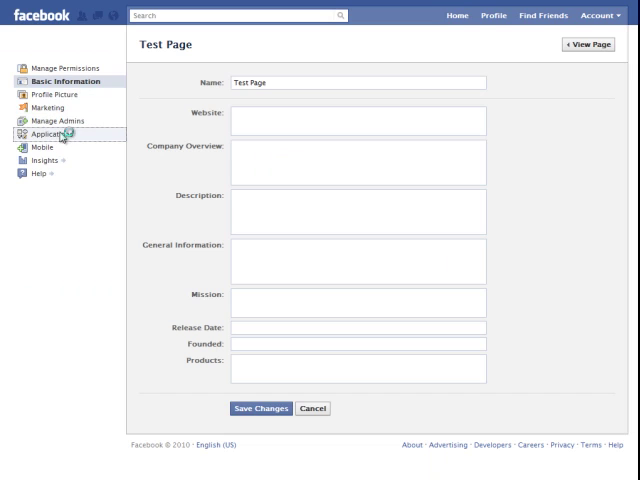
# - Go from Test Page's basic information to its Applications settings
pyautogui.click(588, 44)
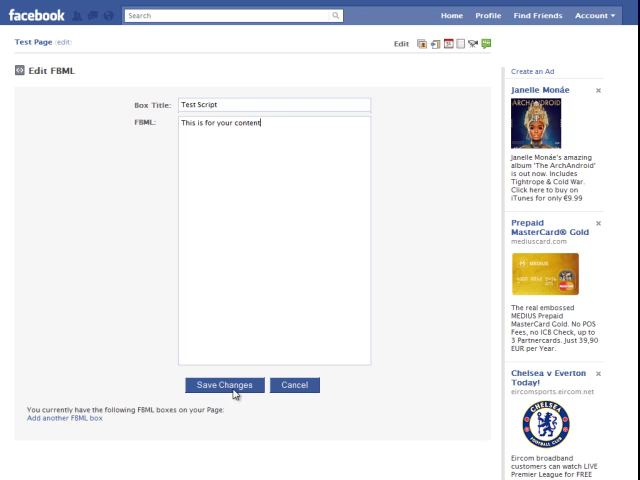
# - Save the FBML box 'Test Script' containing 'This is for your content'
pyautogui.click(226, 384)
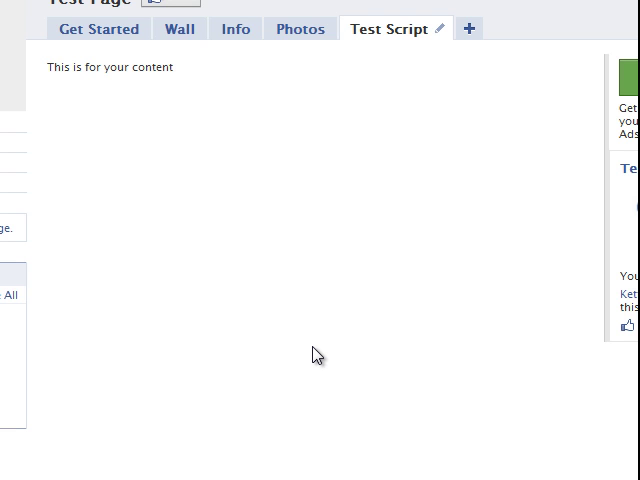